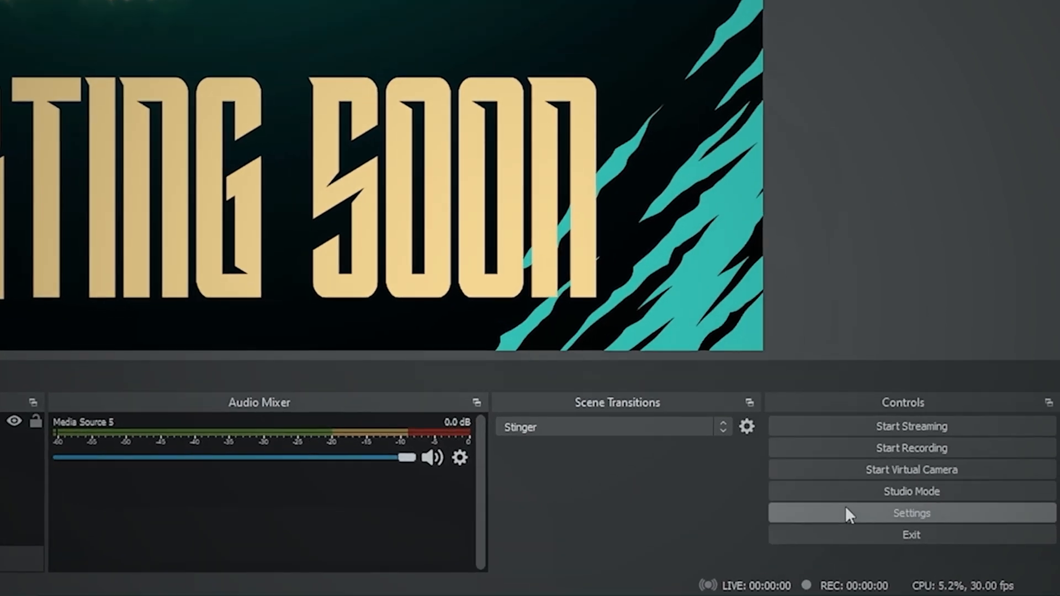
Open OBS Settings and scroll to the per-scene switch hotkey entries on the Hotkeys page.
click(912, 512)
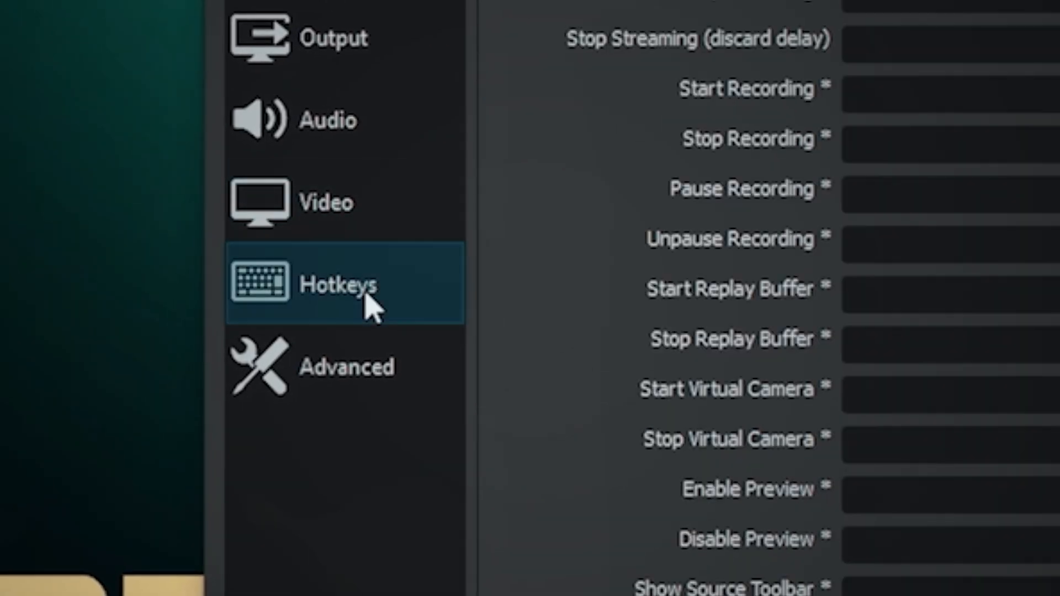
scroll(down, 3)
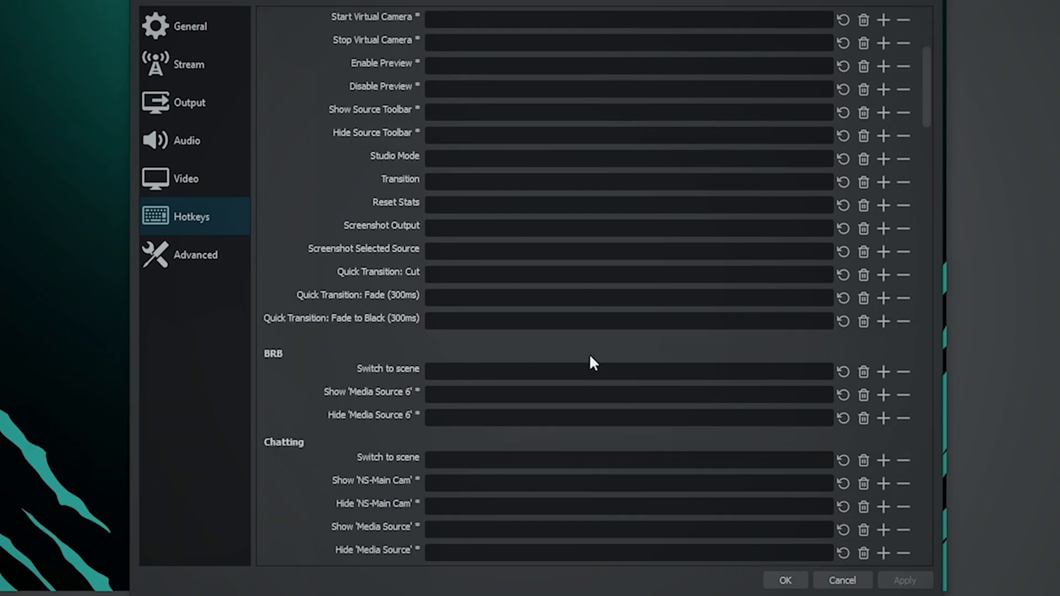
Assign the scene switch hotkeys Num 1 to Chatting and Num 2 to Intermission.
scroll(down, 3)
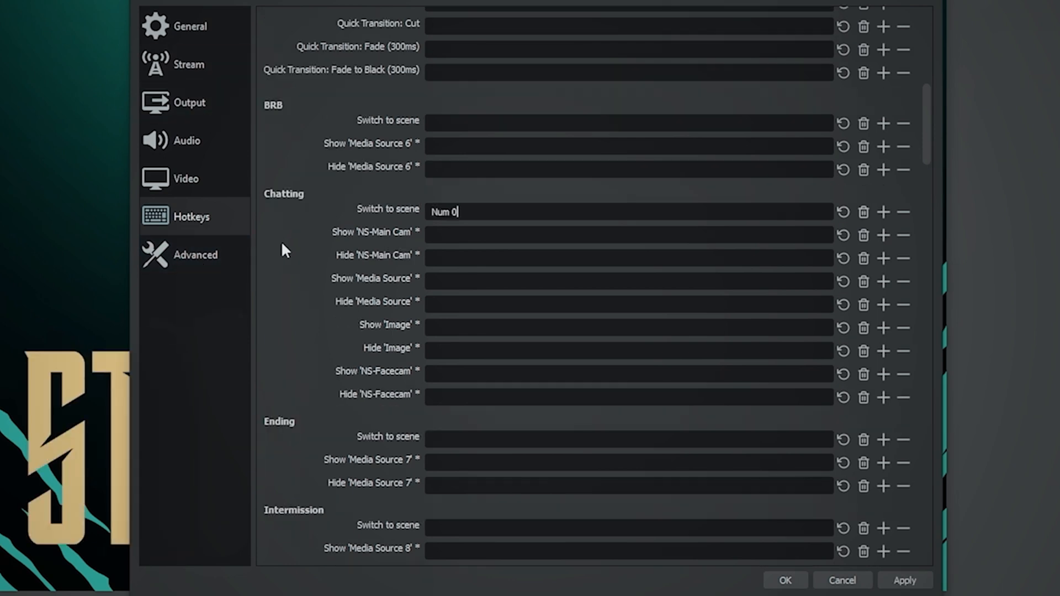
scroll(down, 3)
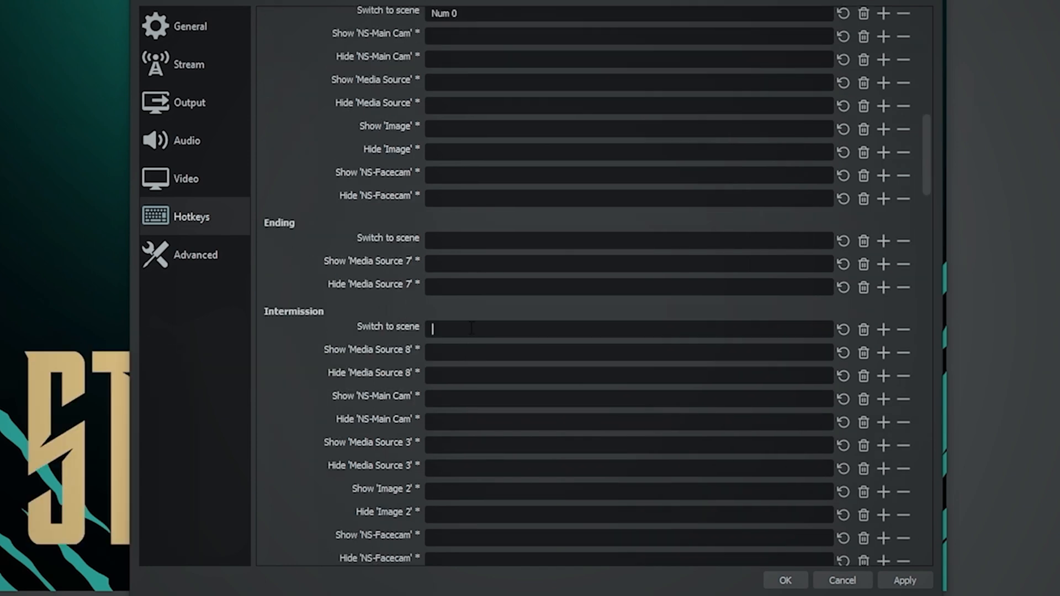
text(Num 1)
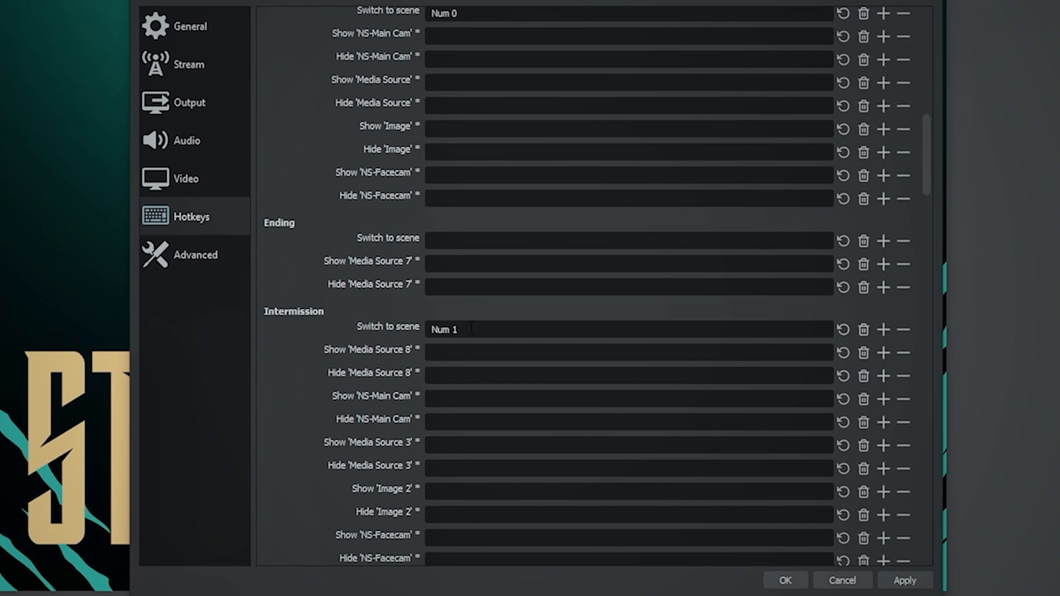
scroll(down, 3)
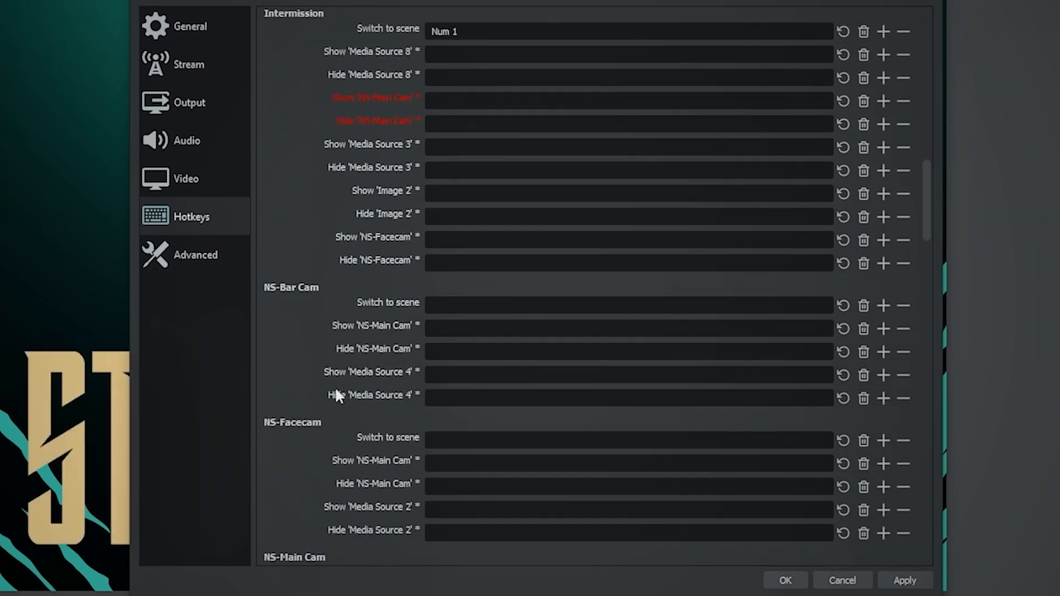
scroll(down, 3)
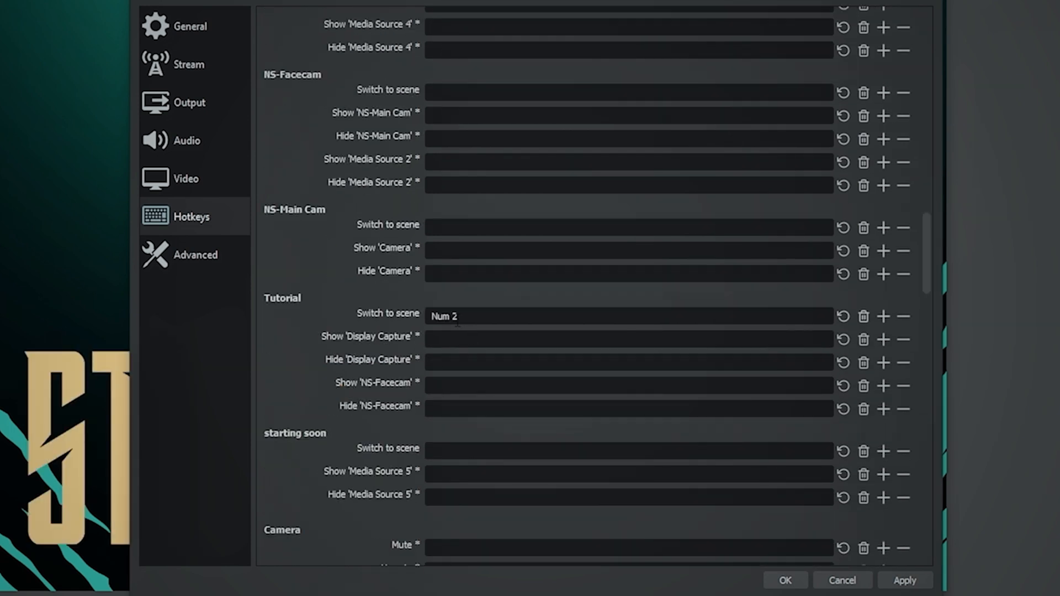
scroll(down, 3)
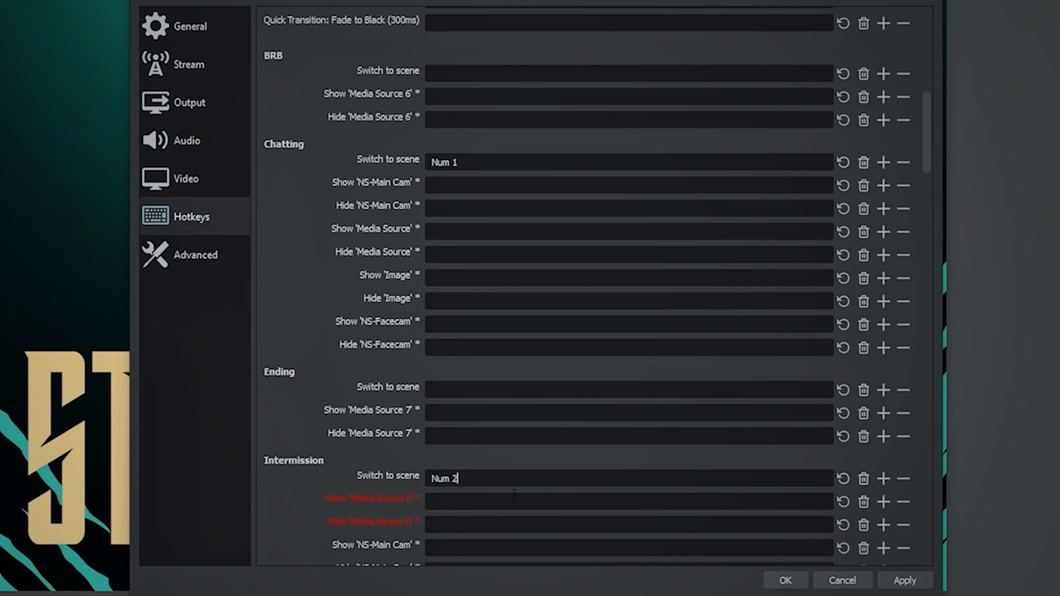
Give Tutorial Num 3 and BRB Num 4, and set Num 5 for the Ending scene.
scroll(down, 3)
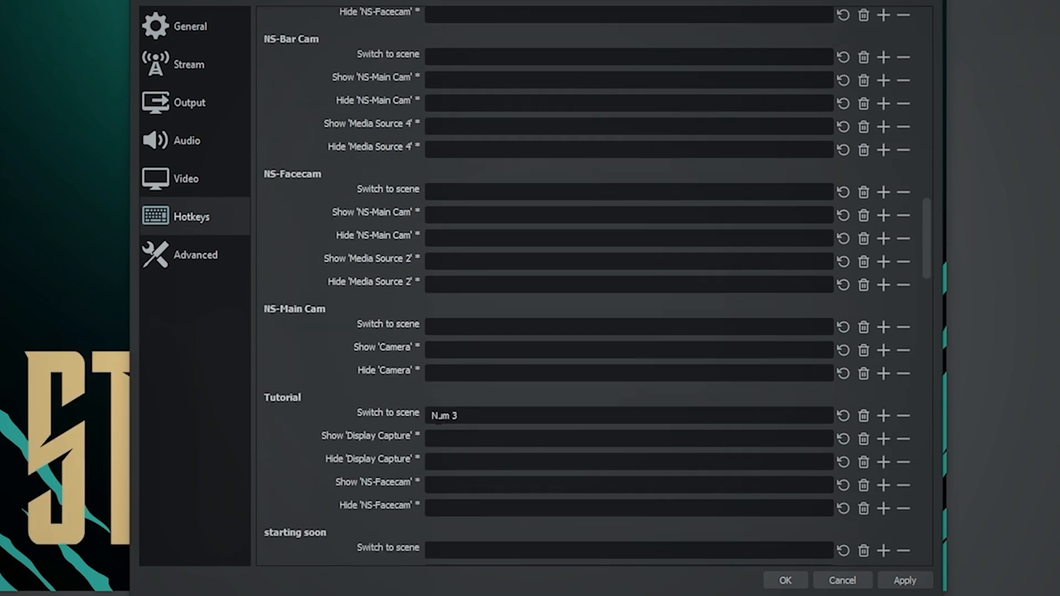
scroll(down, 3)
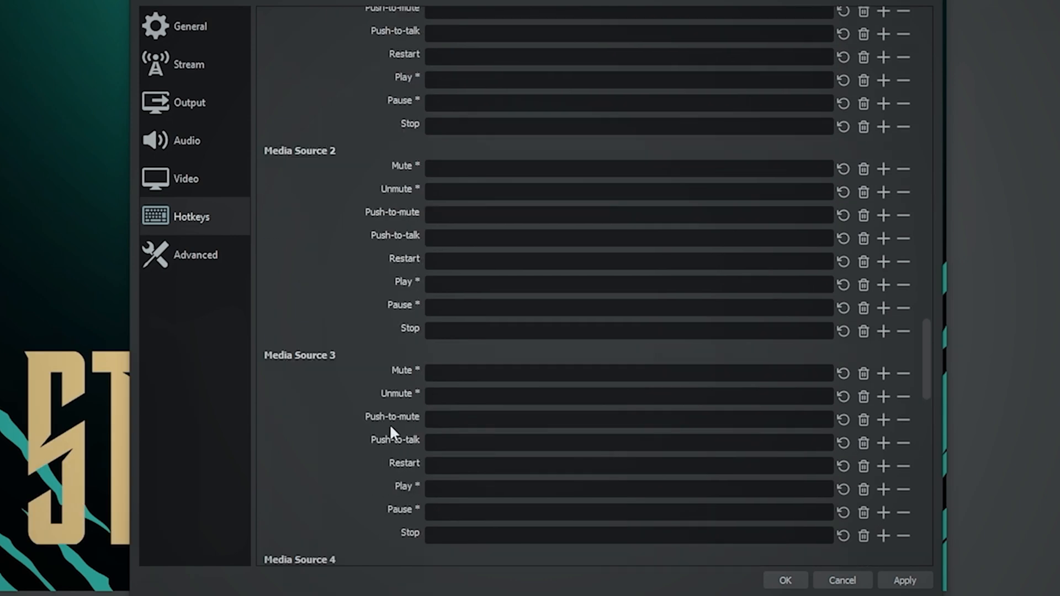
scroll(down, 3)
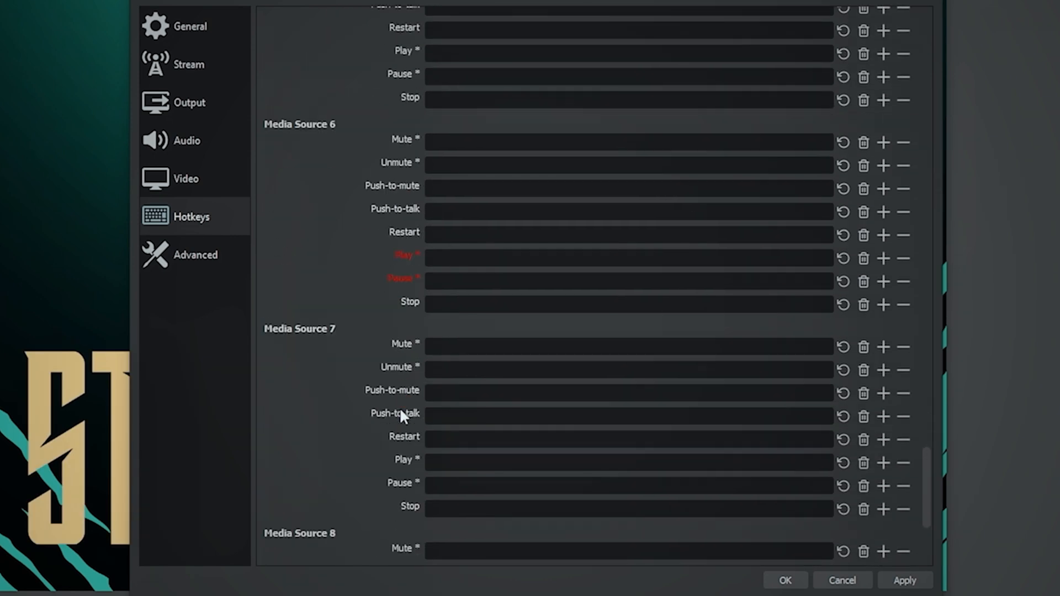
scroll(up, 3)
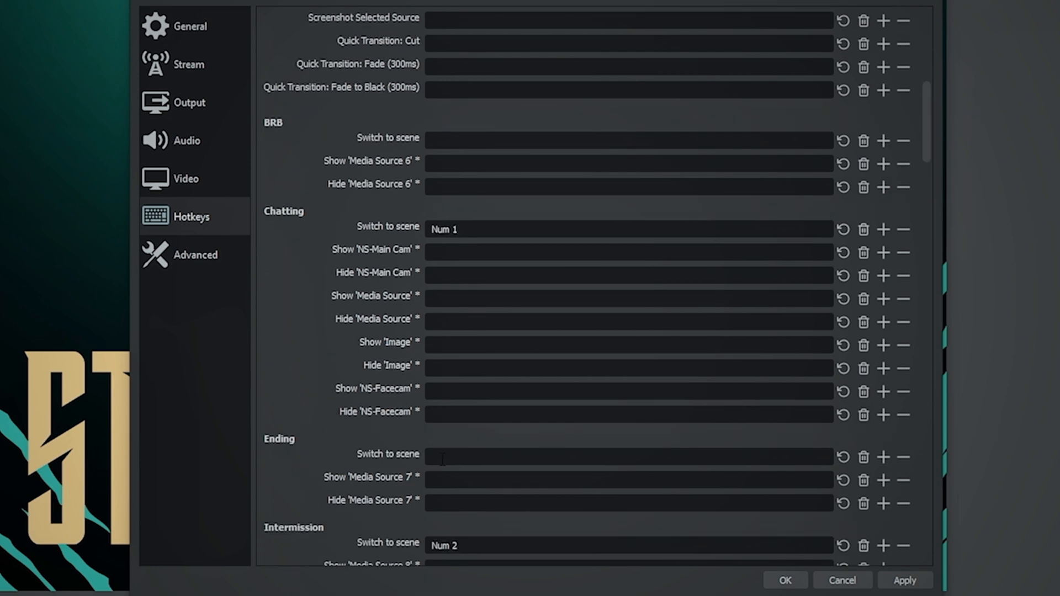
click(440, 458)
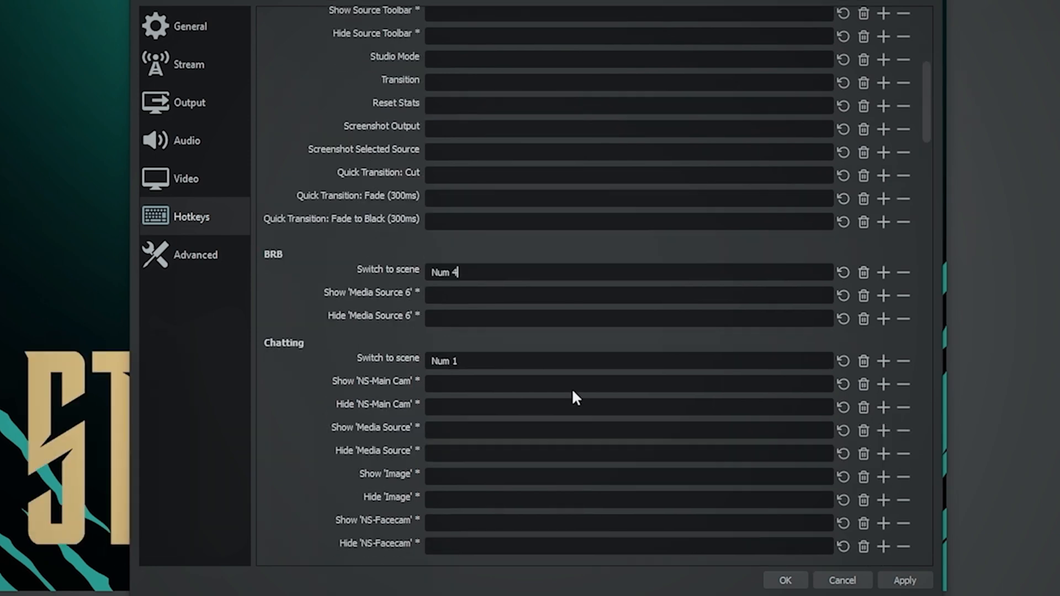
scroll(down, 3)
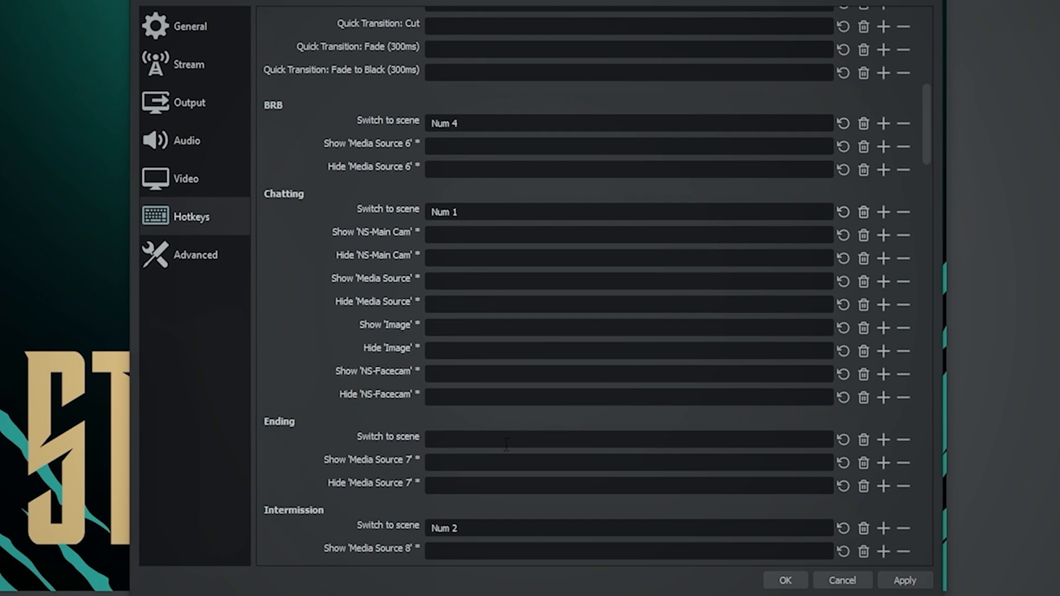
text(Num 5)
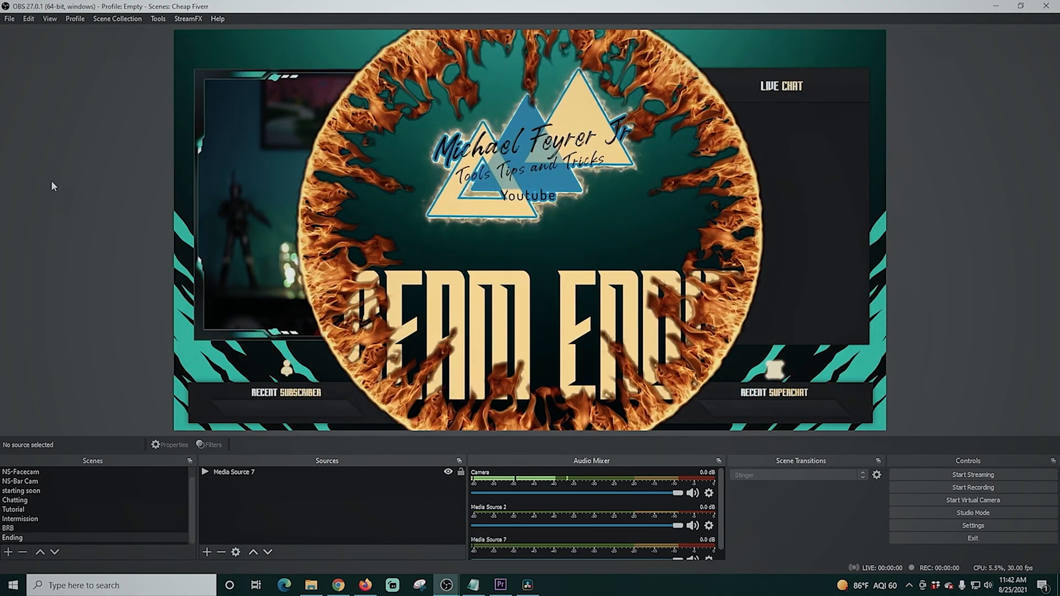
Save the hotkeys and switch the output to the Stream Ending scene.
click(14, 537)
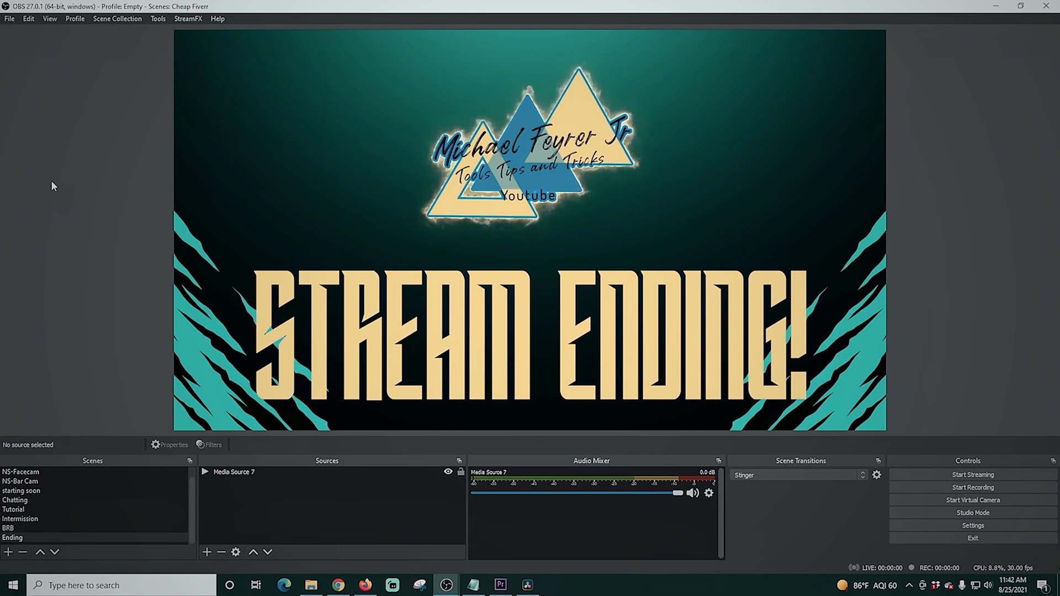